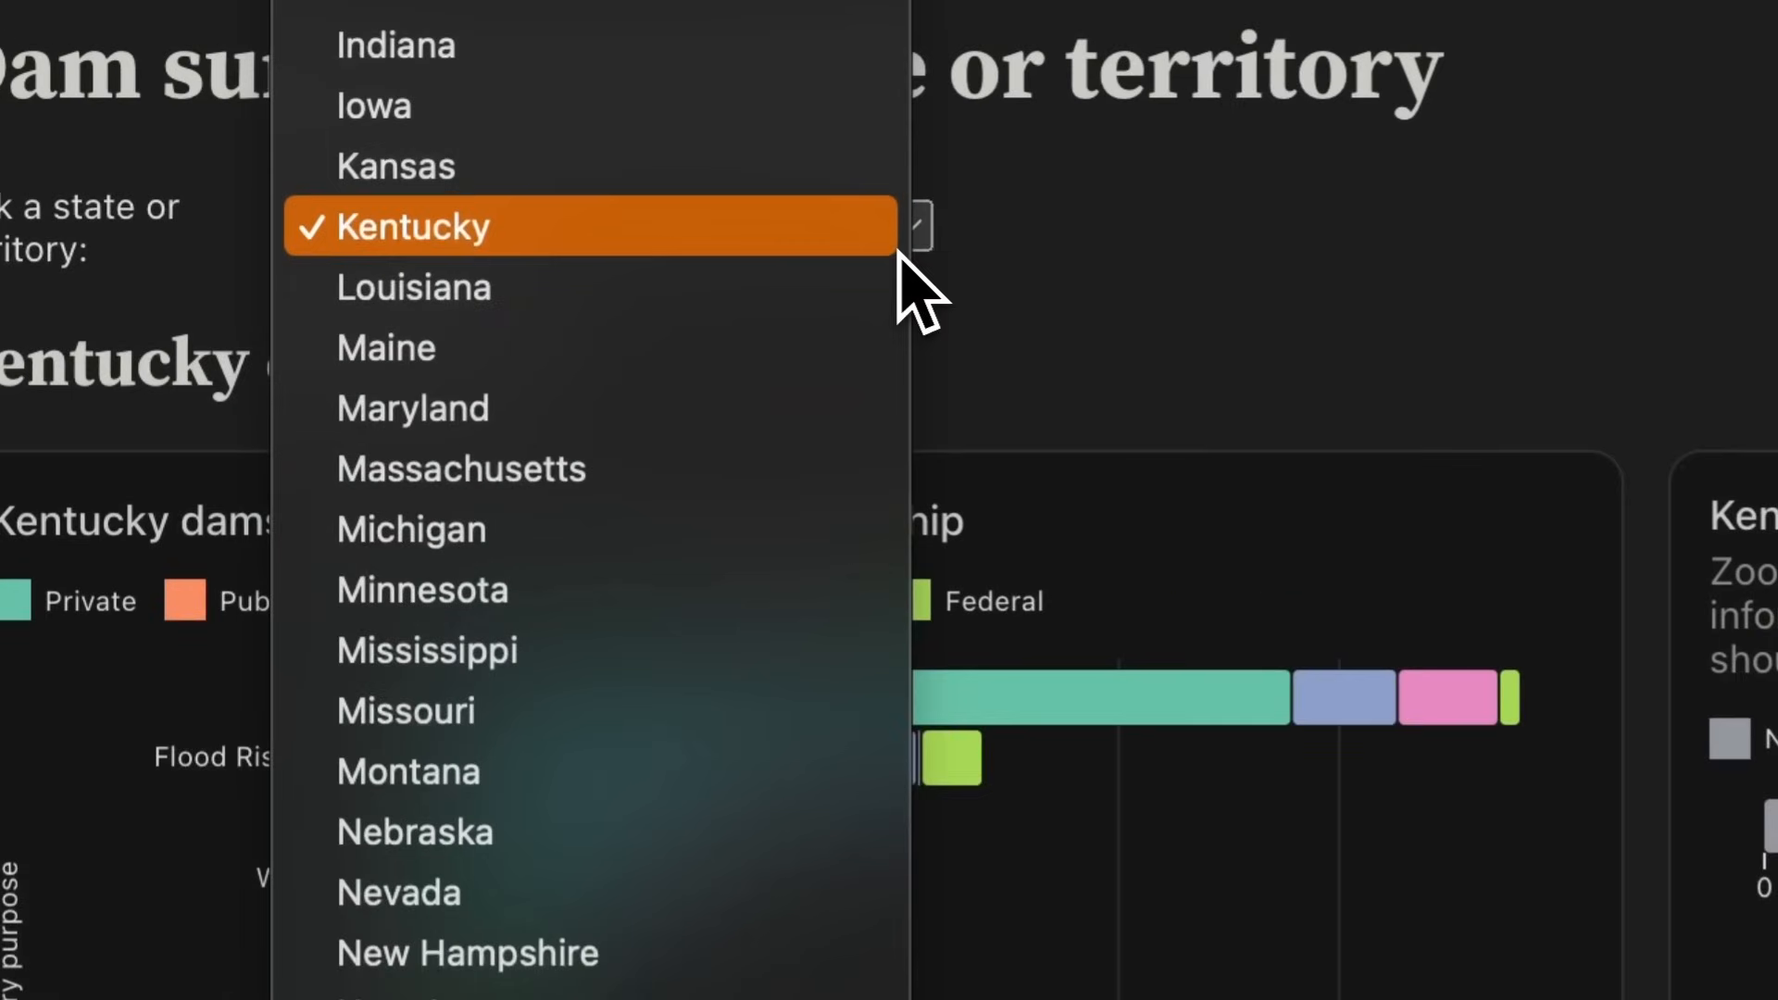
# Select Louisiana in the state dropdown so the dam charts and map update
pyautogui.click(413, 286)
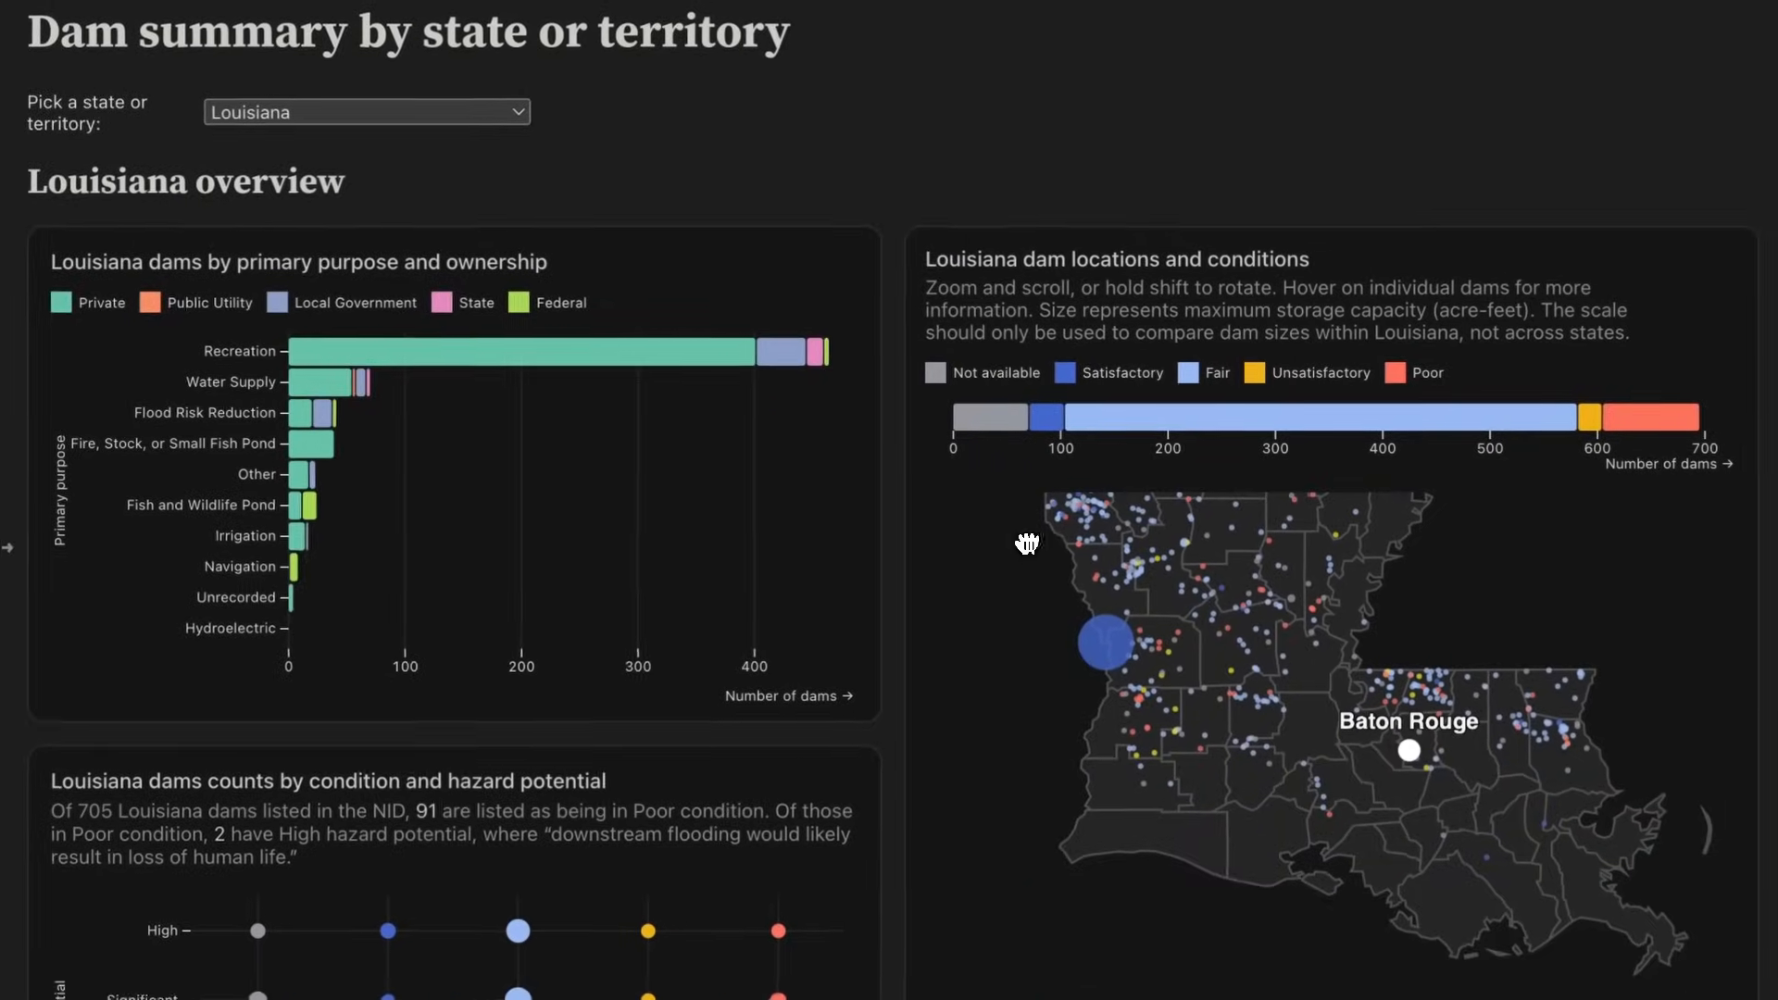
pyautogui.moveTo(1104, 643)
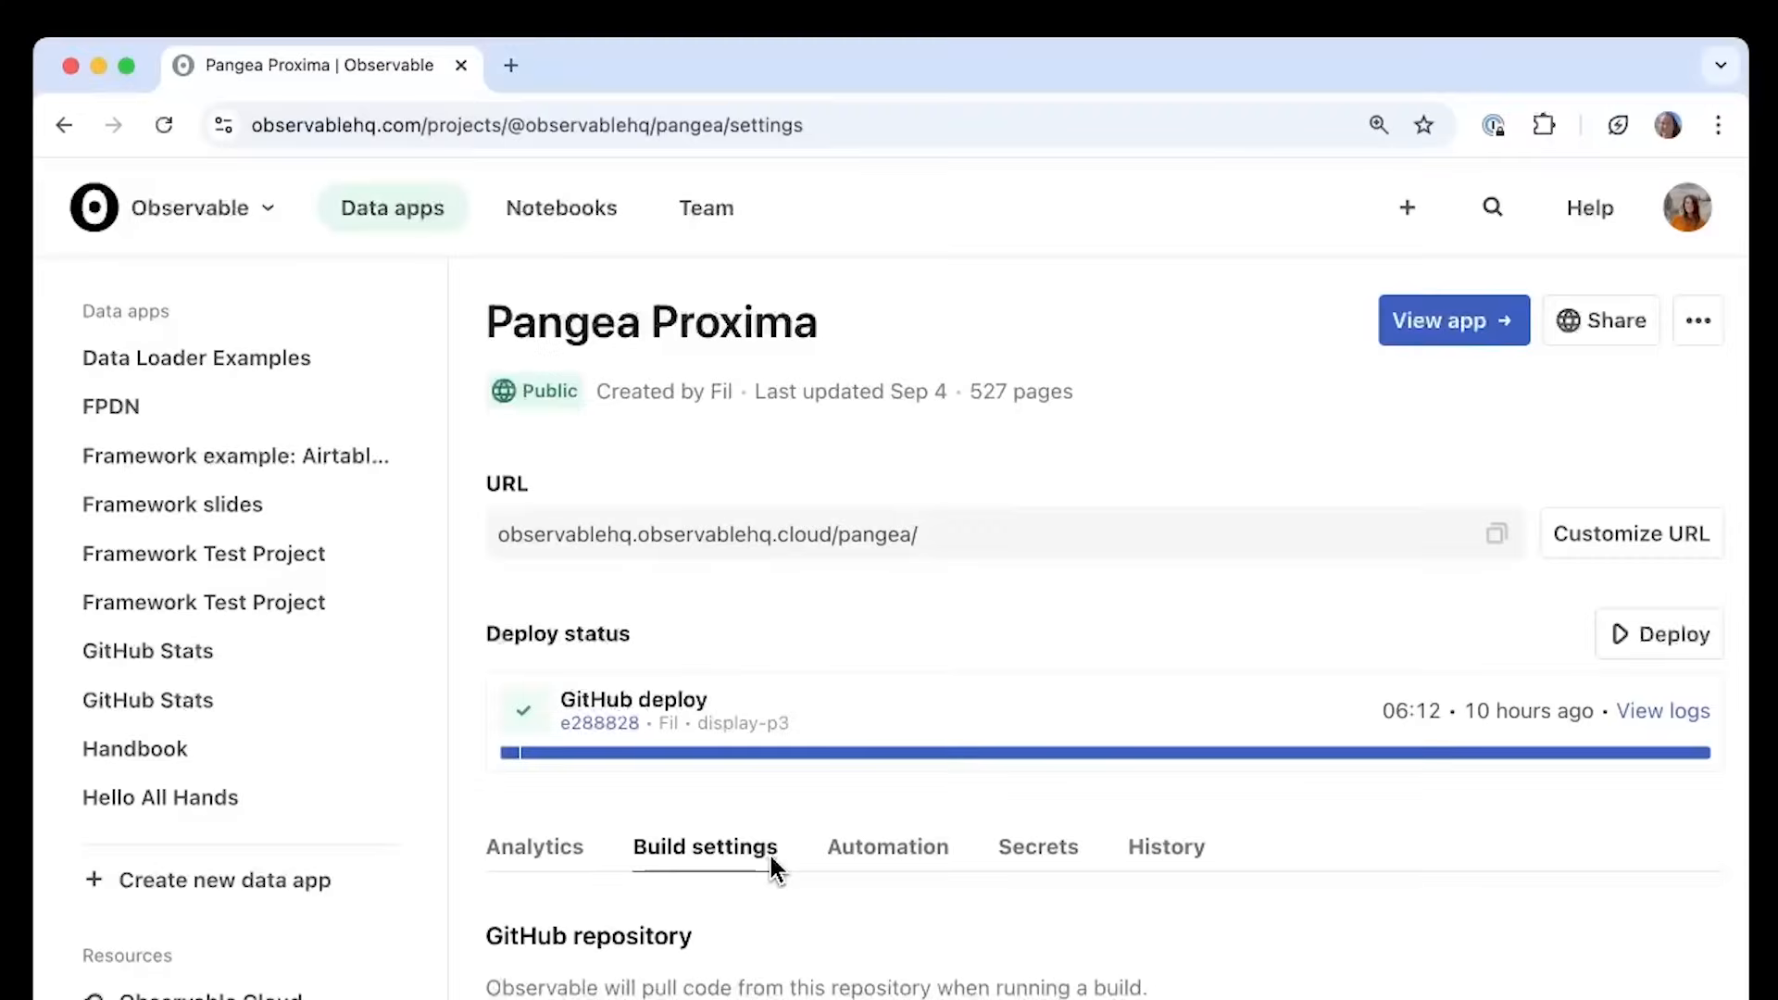
# View Pangea Proxima's Automation settings, then bring up the meteorology app's Share dialog
pyautogui.scroll(-3)
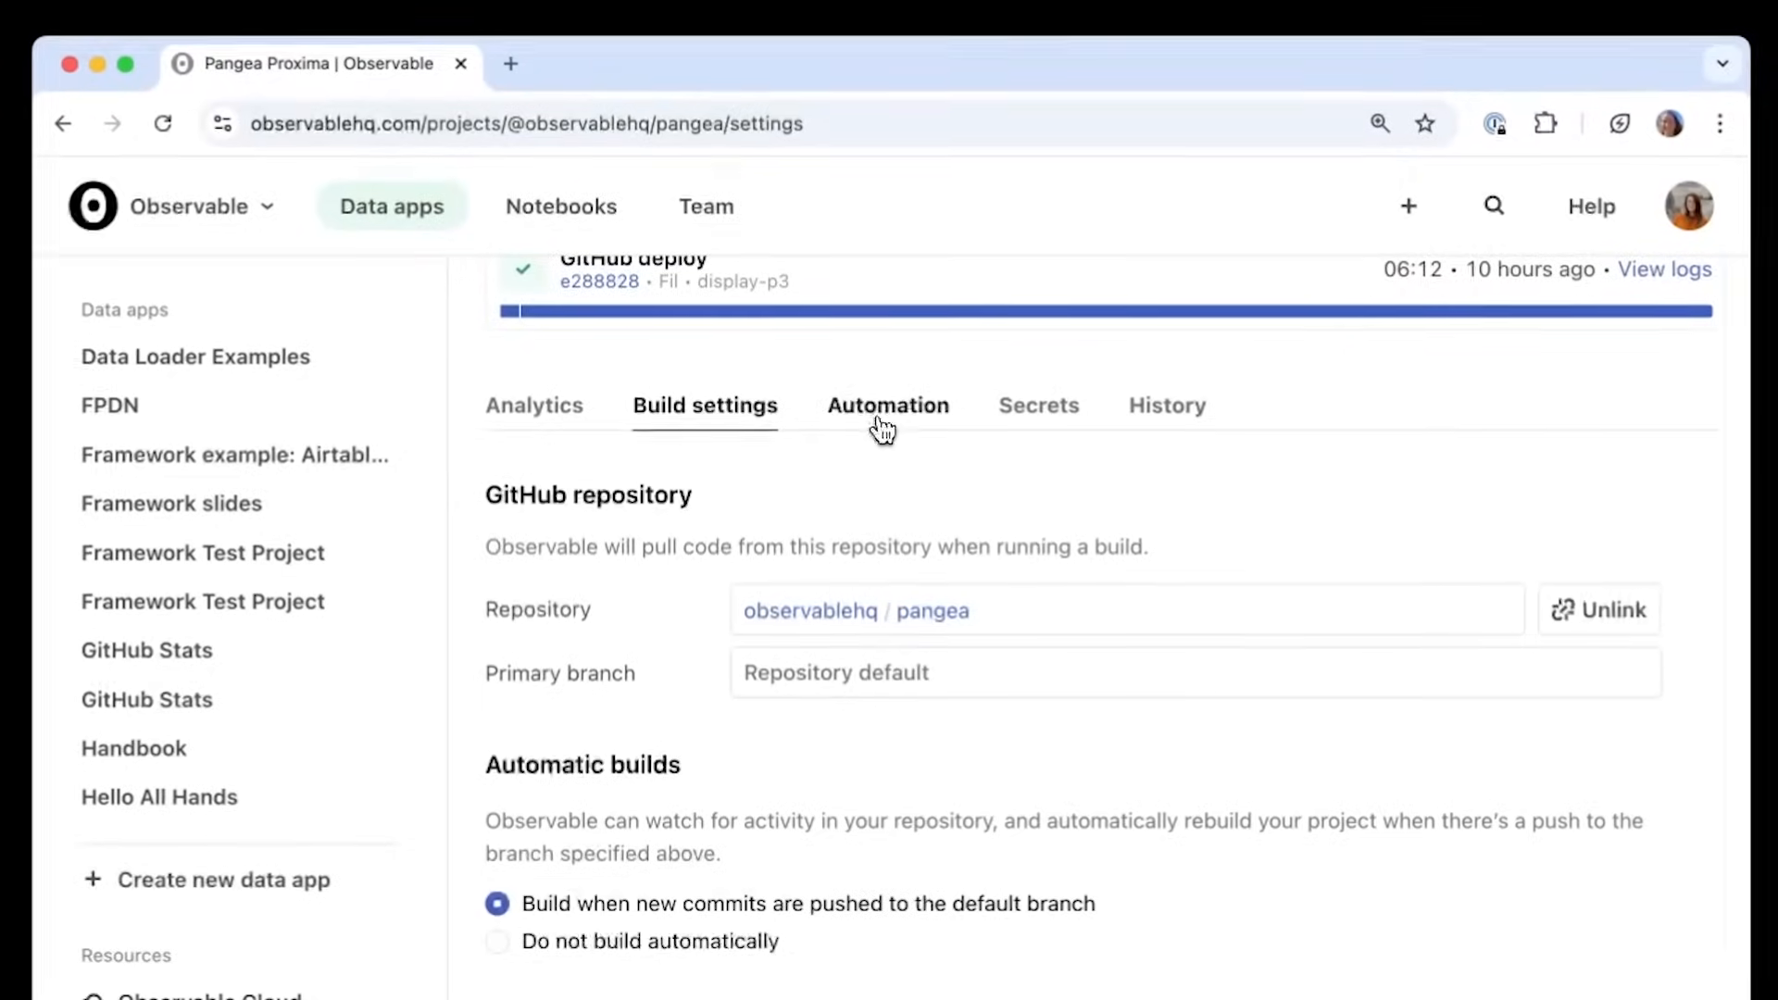
pyautogui.click(887, 406)
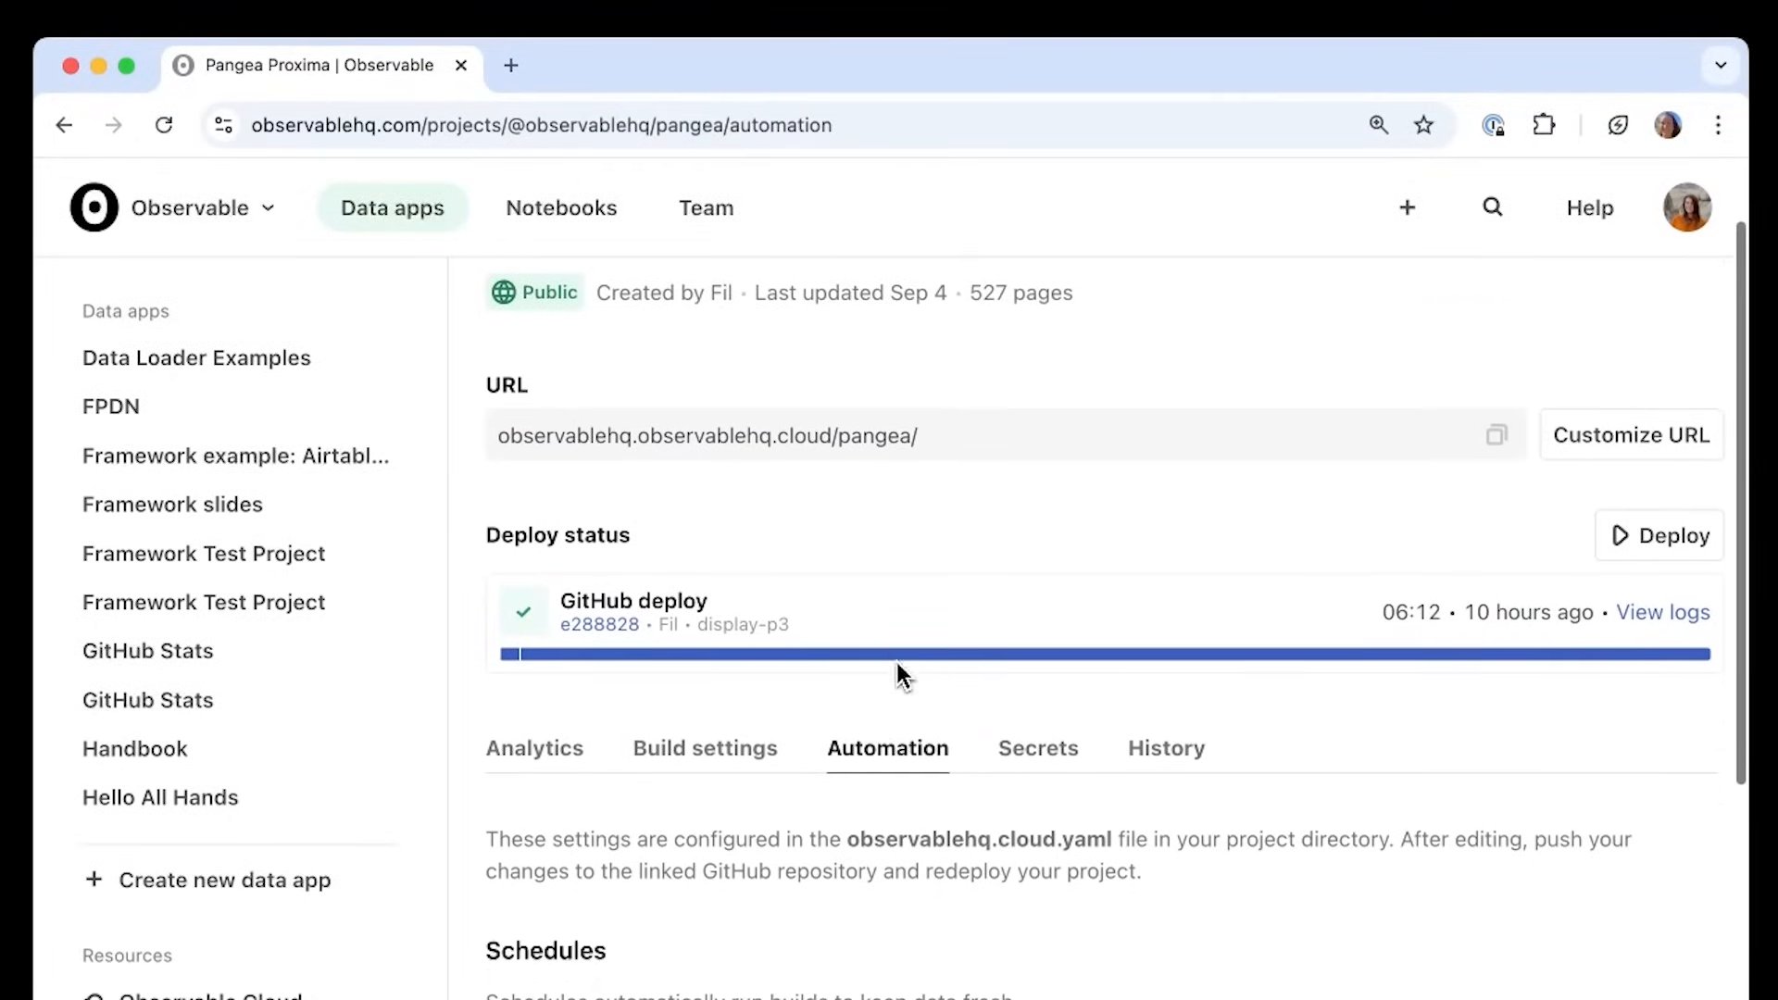
pyautogui.click(1441, 333)
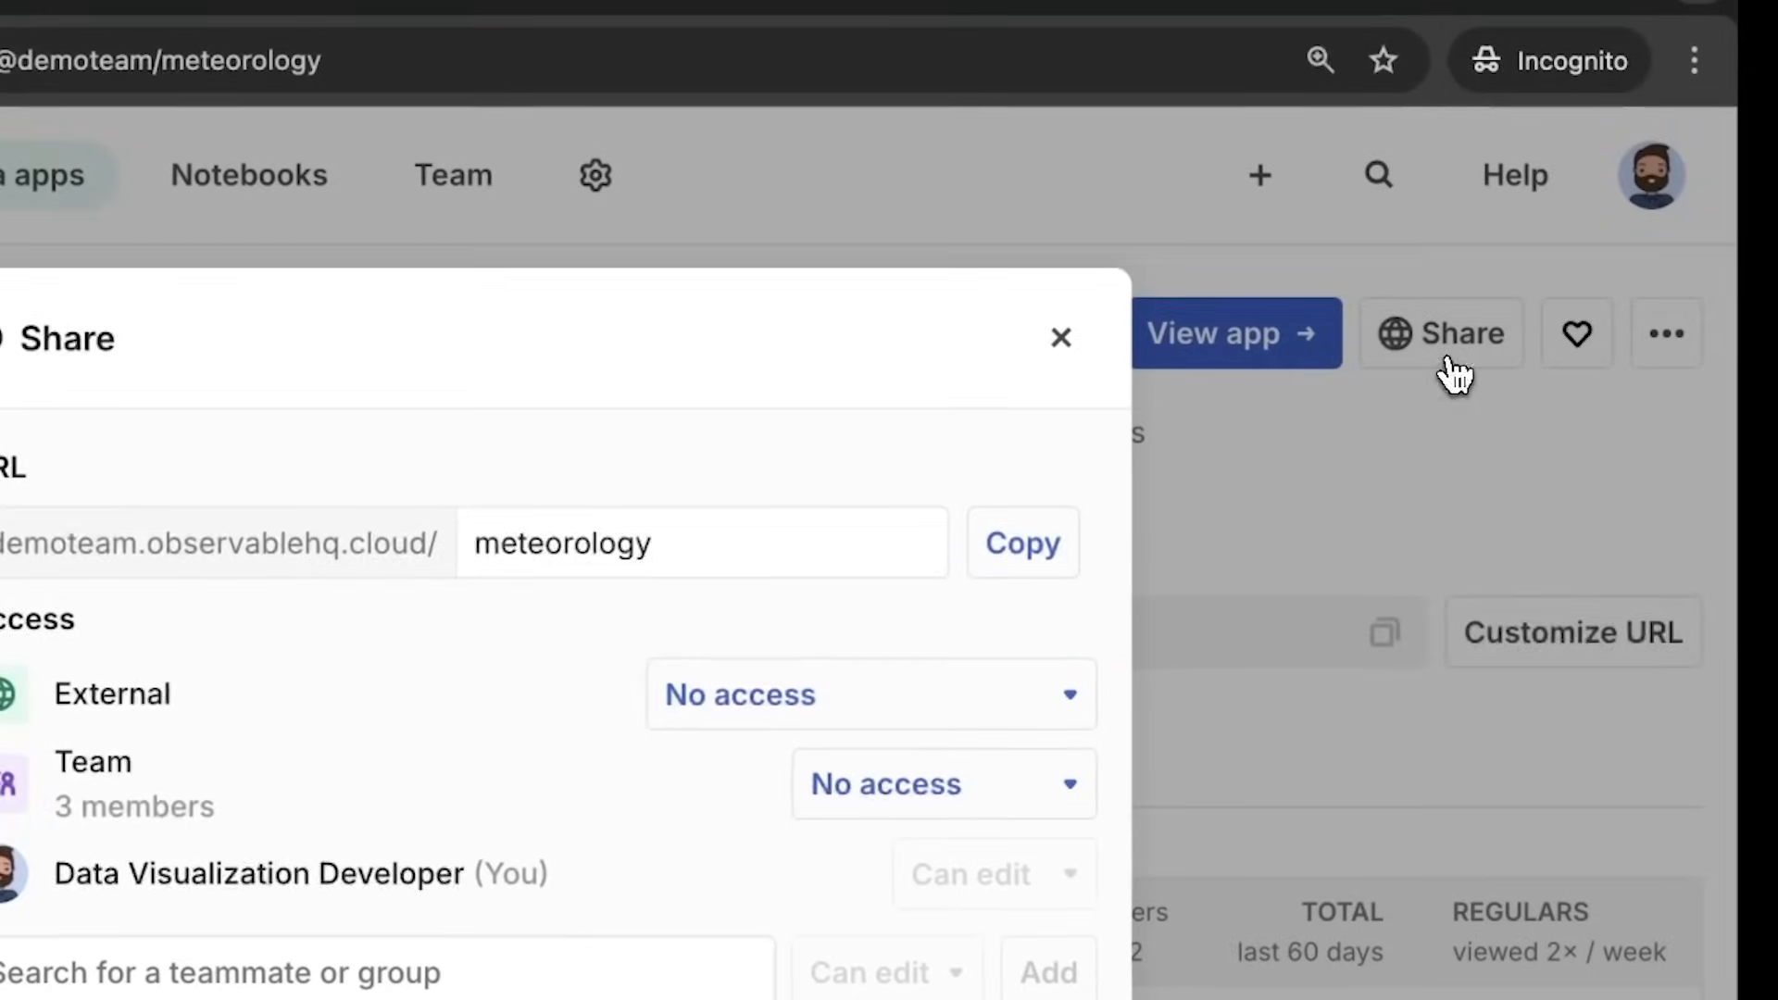
# Share at URL wind-data, publicly listed, team can view, with Data Analyst as editor
pyautogui.write('wind-data')
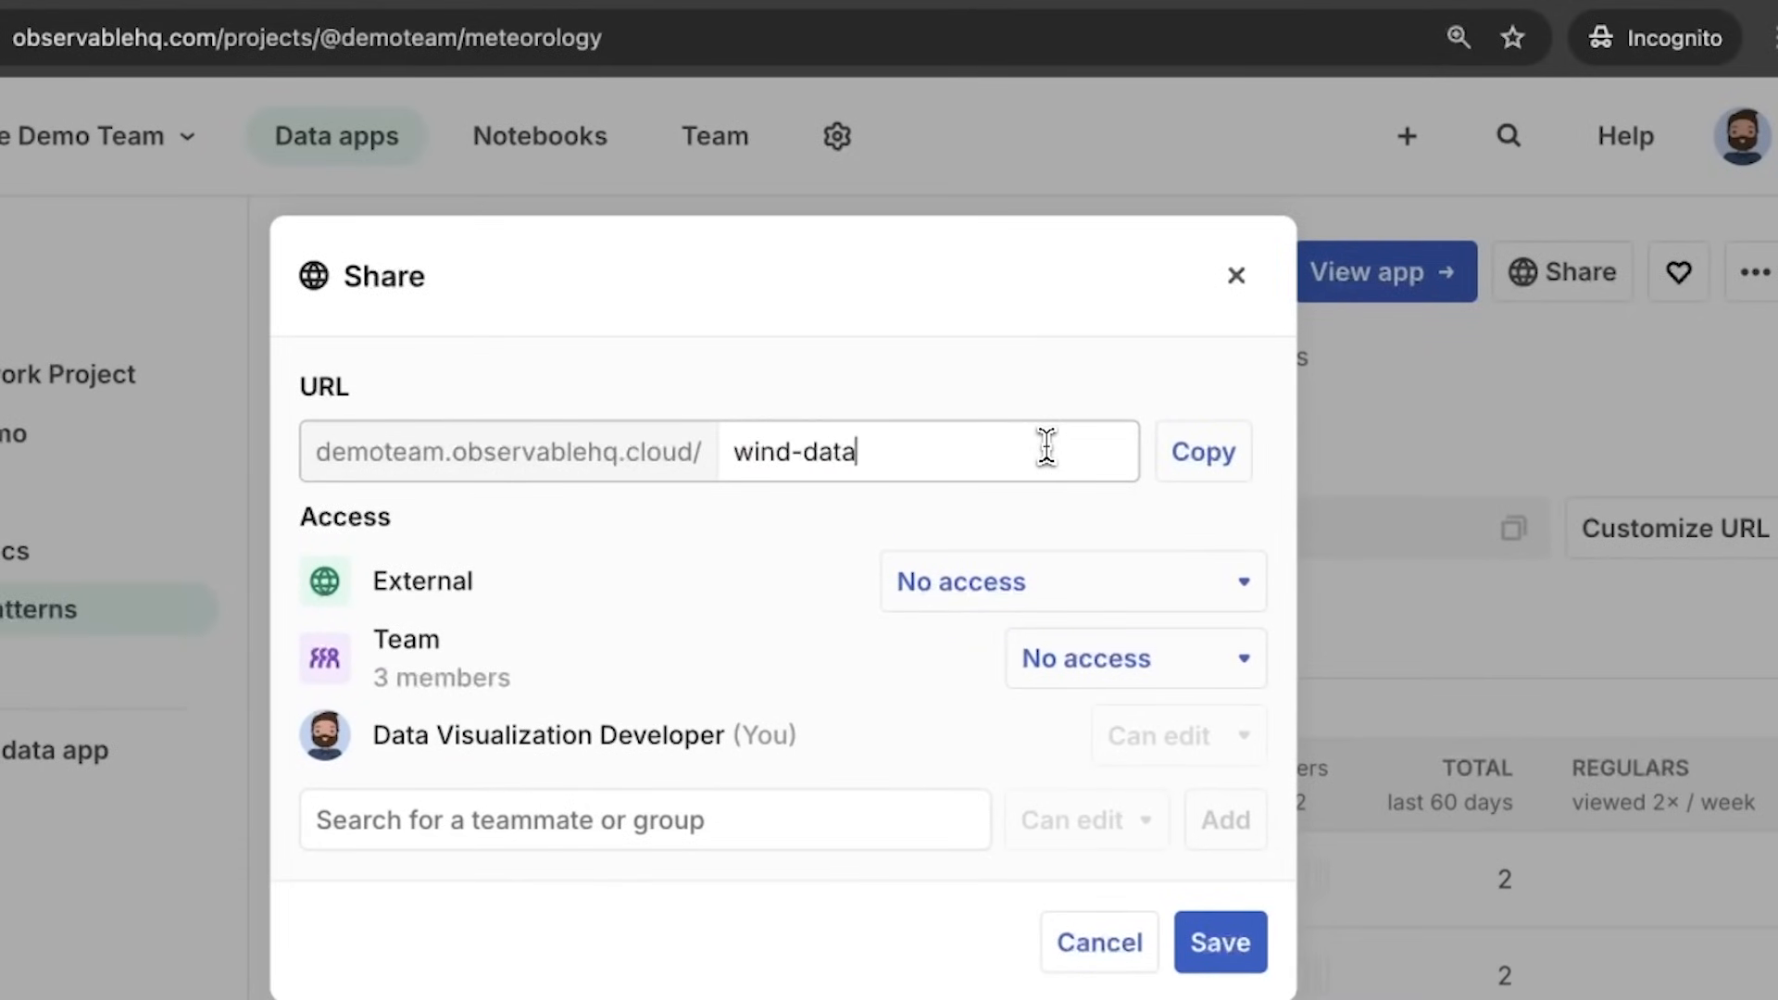
pyautogui.click(1069, 580)
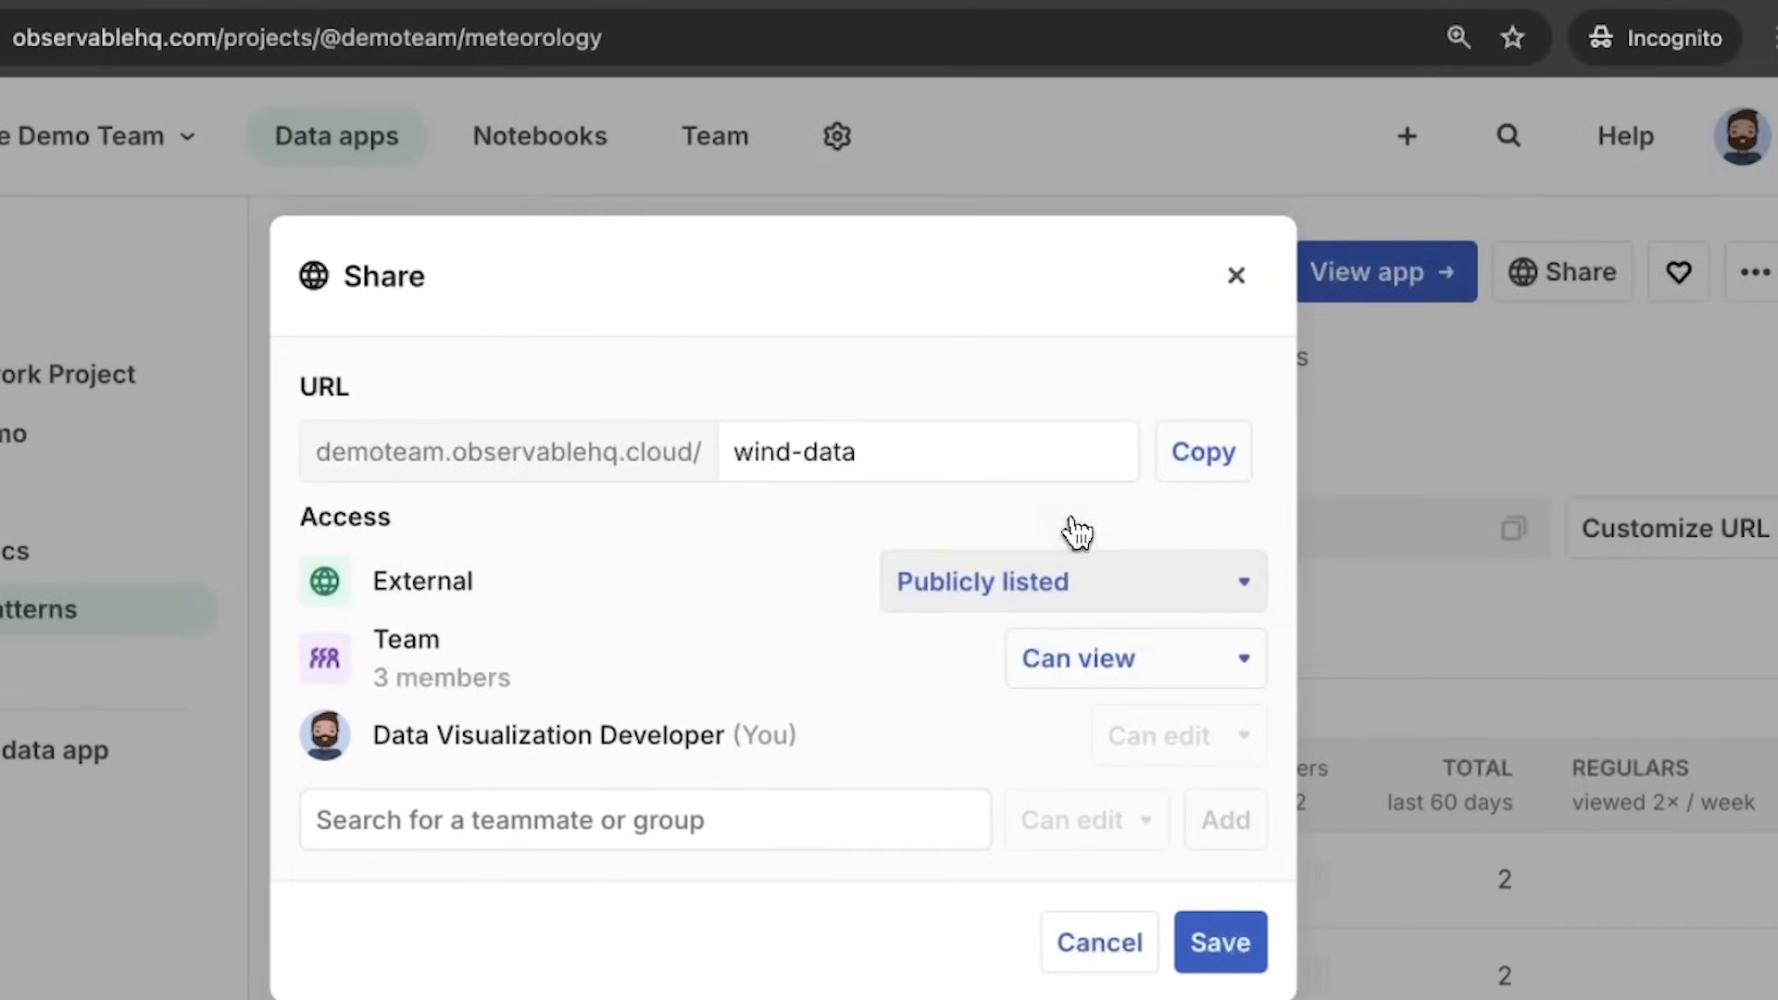
pyautogui.write('Data')
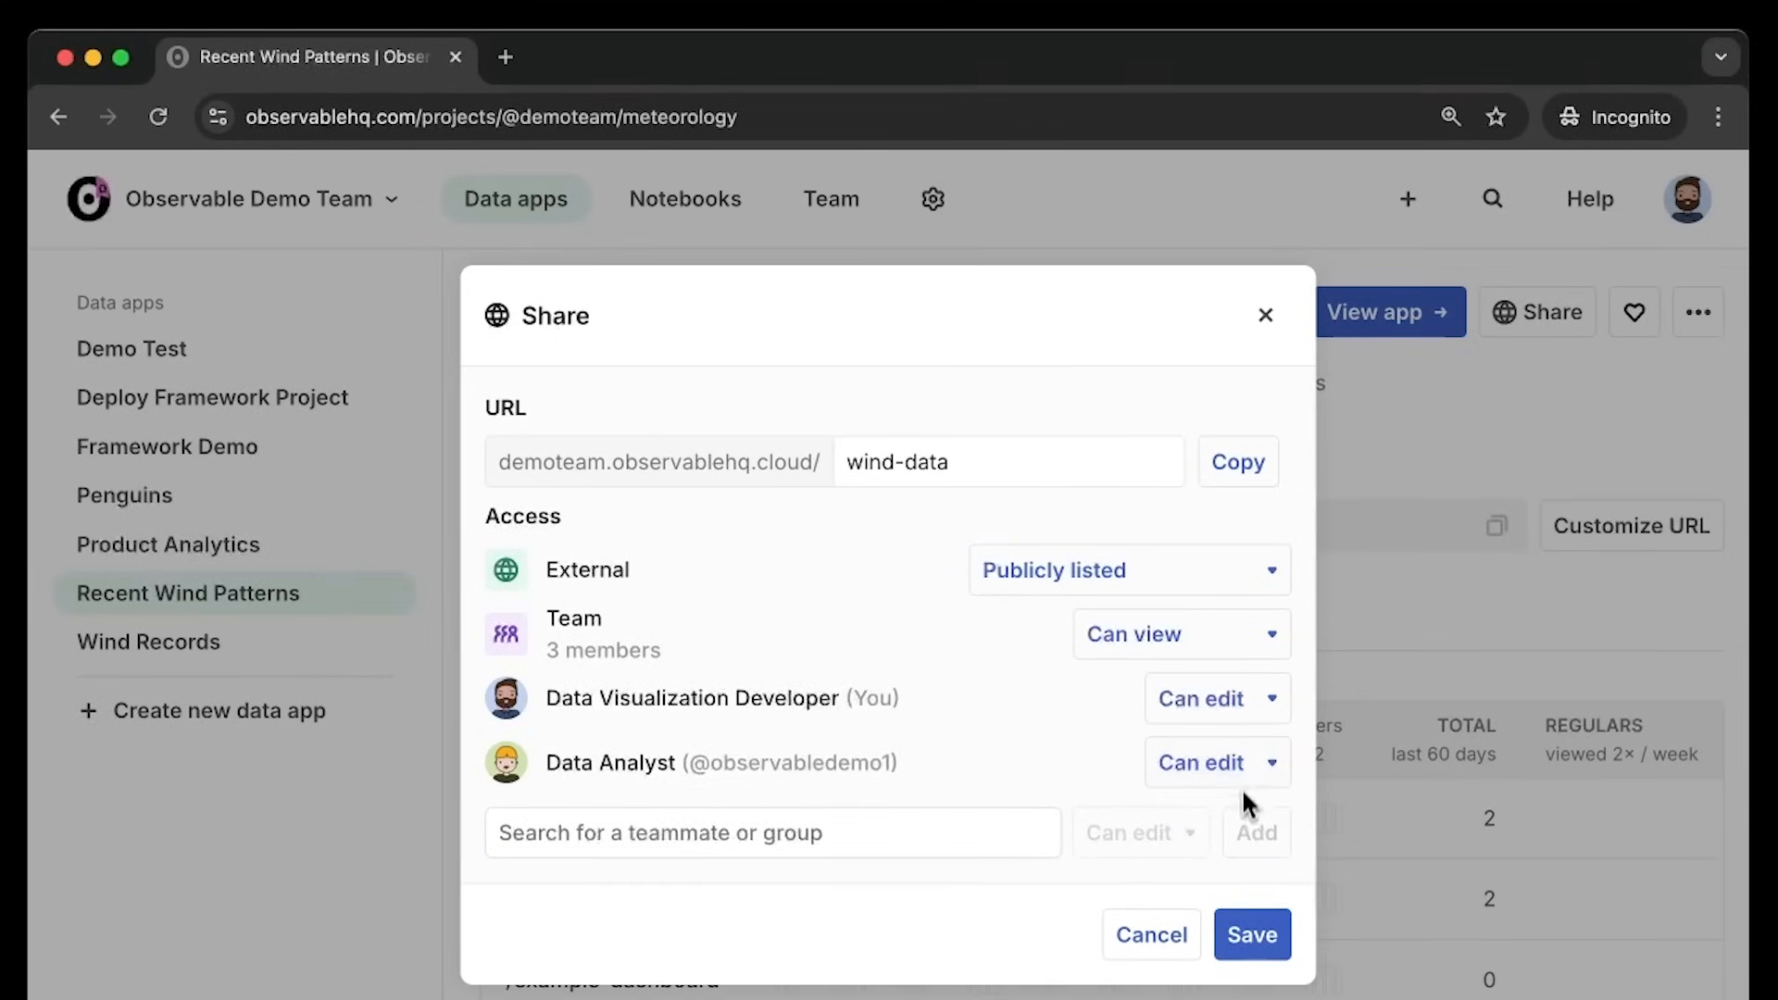
pyautogui.click(1252, 933)
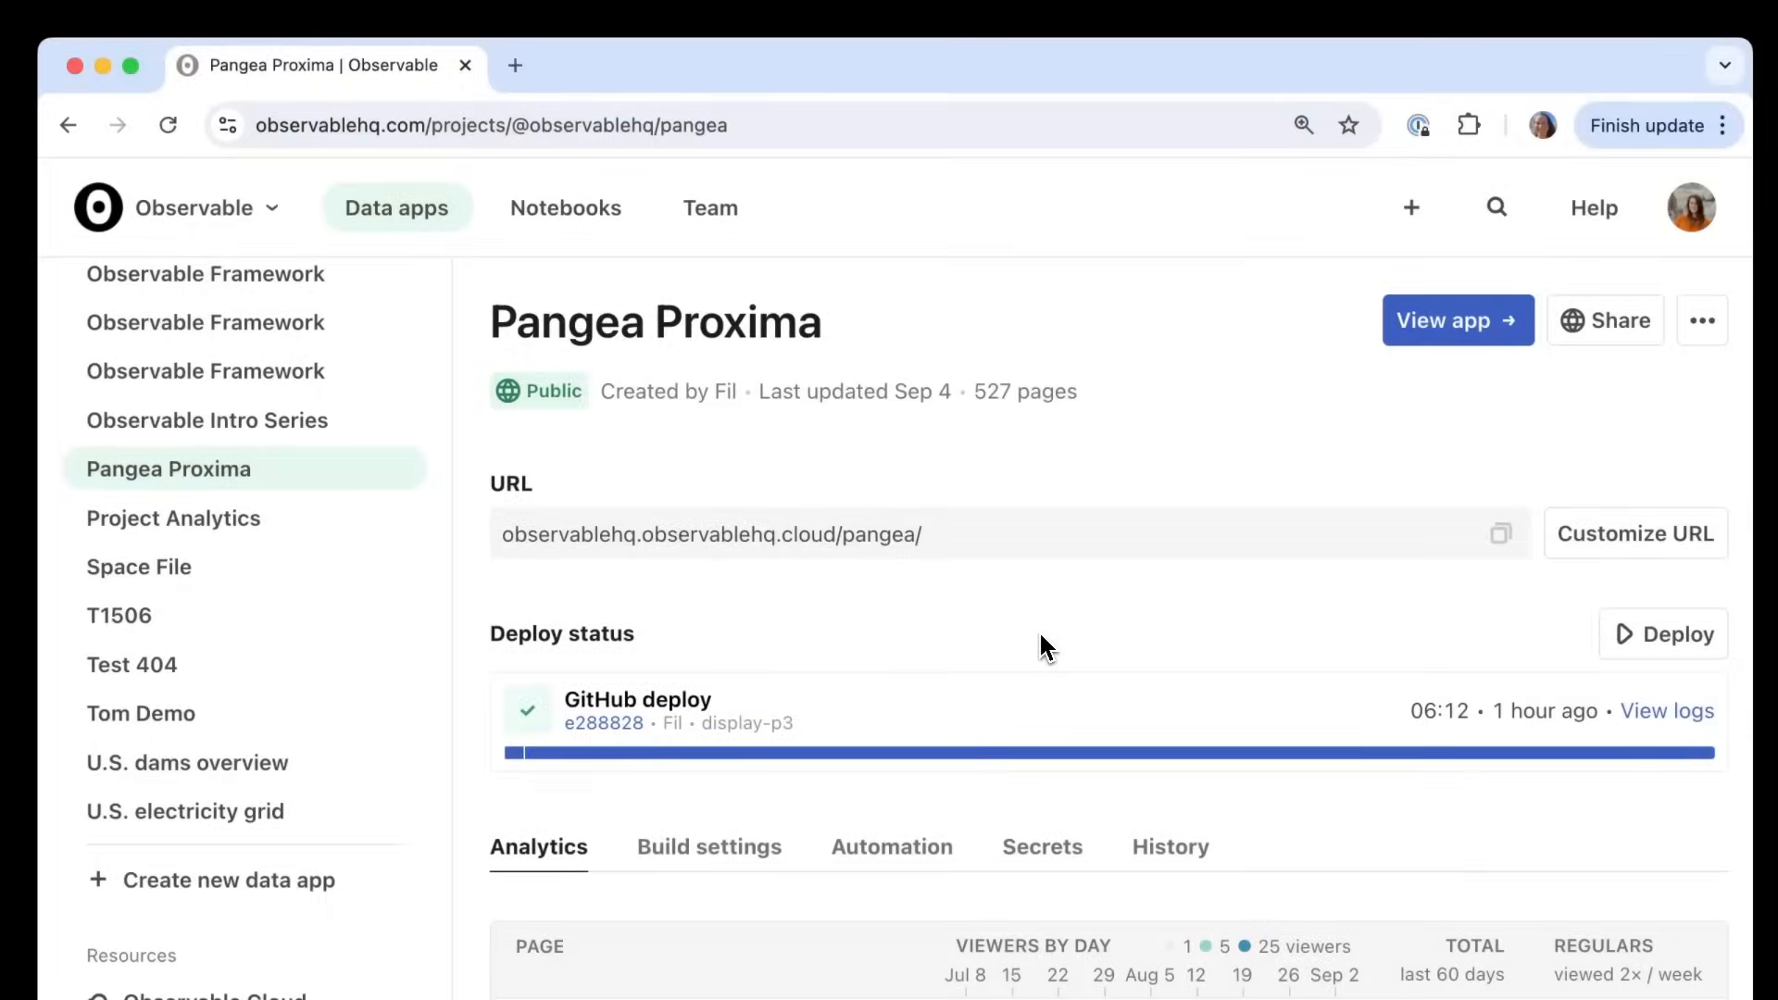
# Scroll the Analytics view down to the viewers-by-day chart for the last 60 days
pyautogui.scroll(-3)
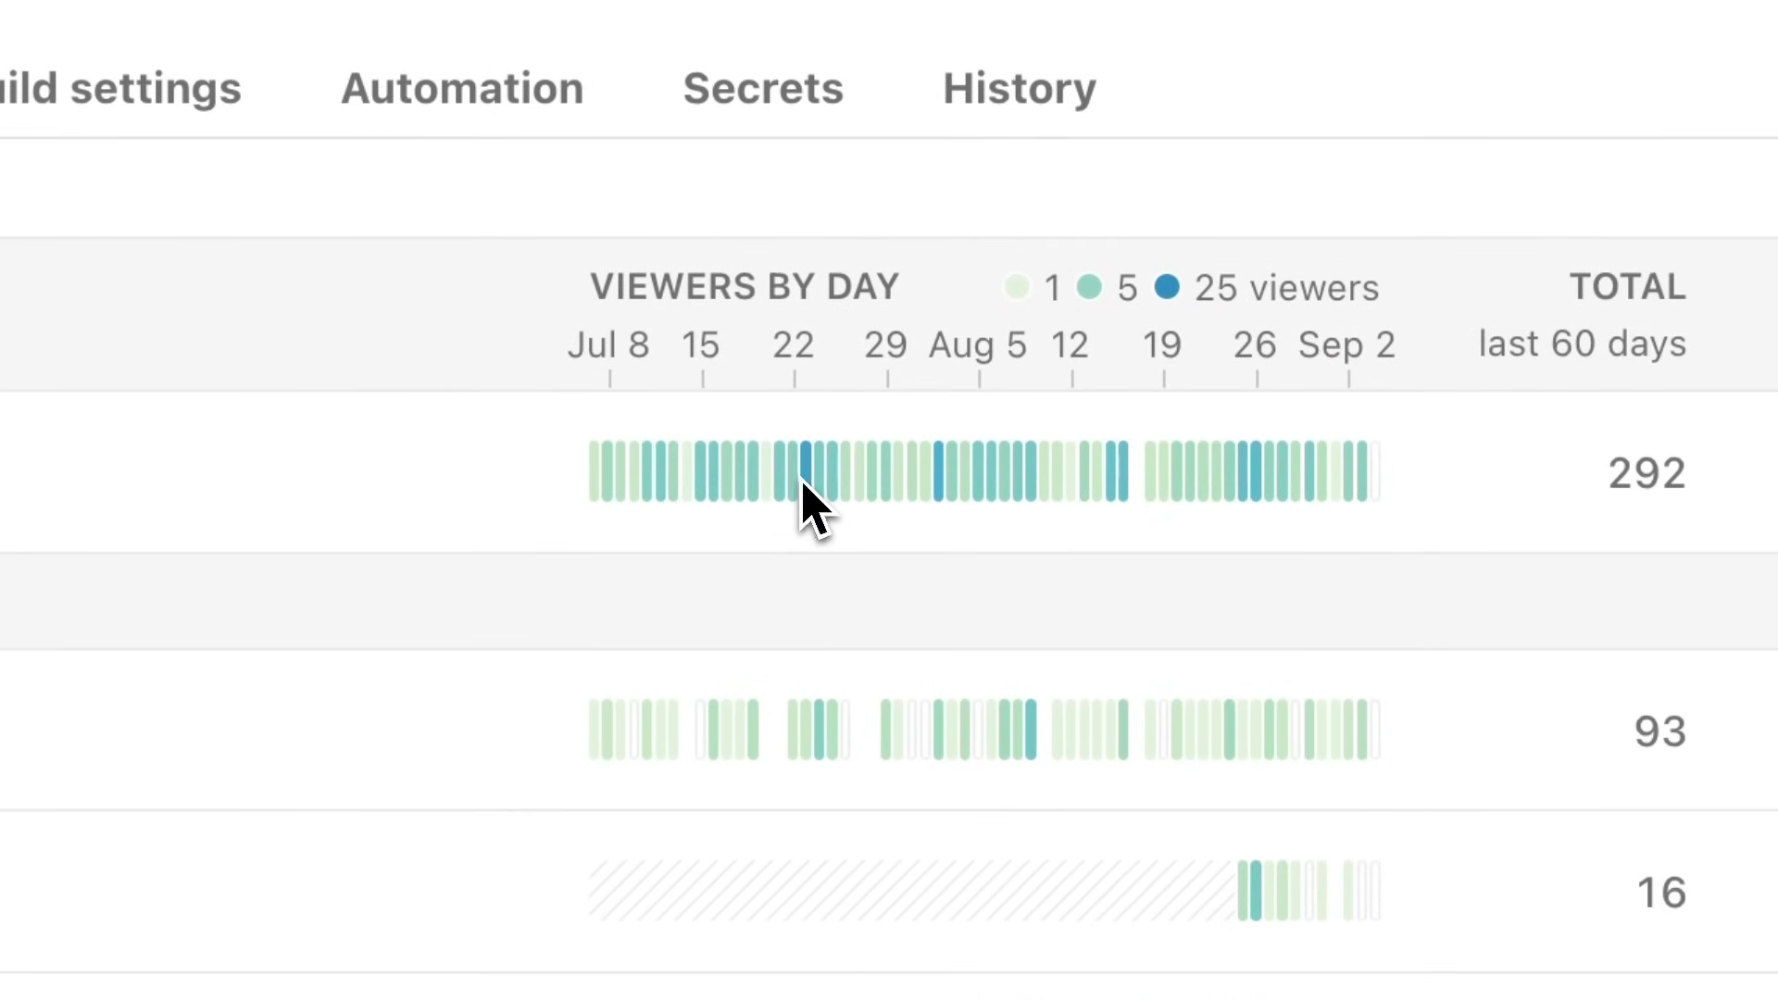
pyautogui.moveTo(950, 487)
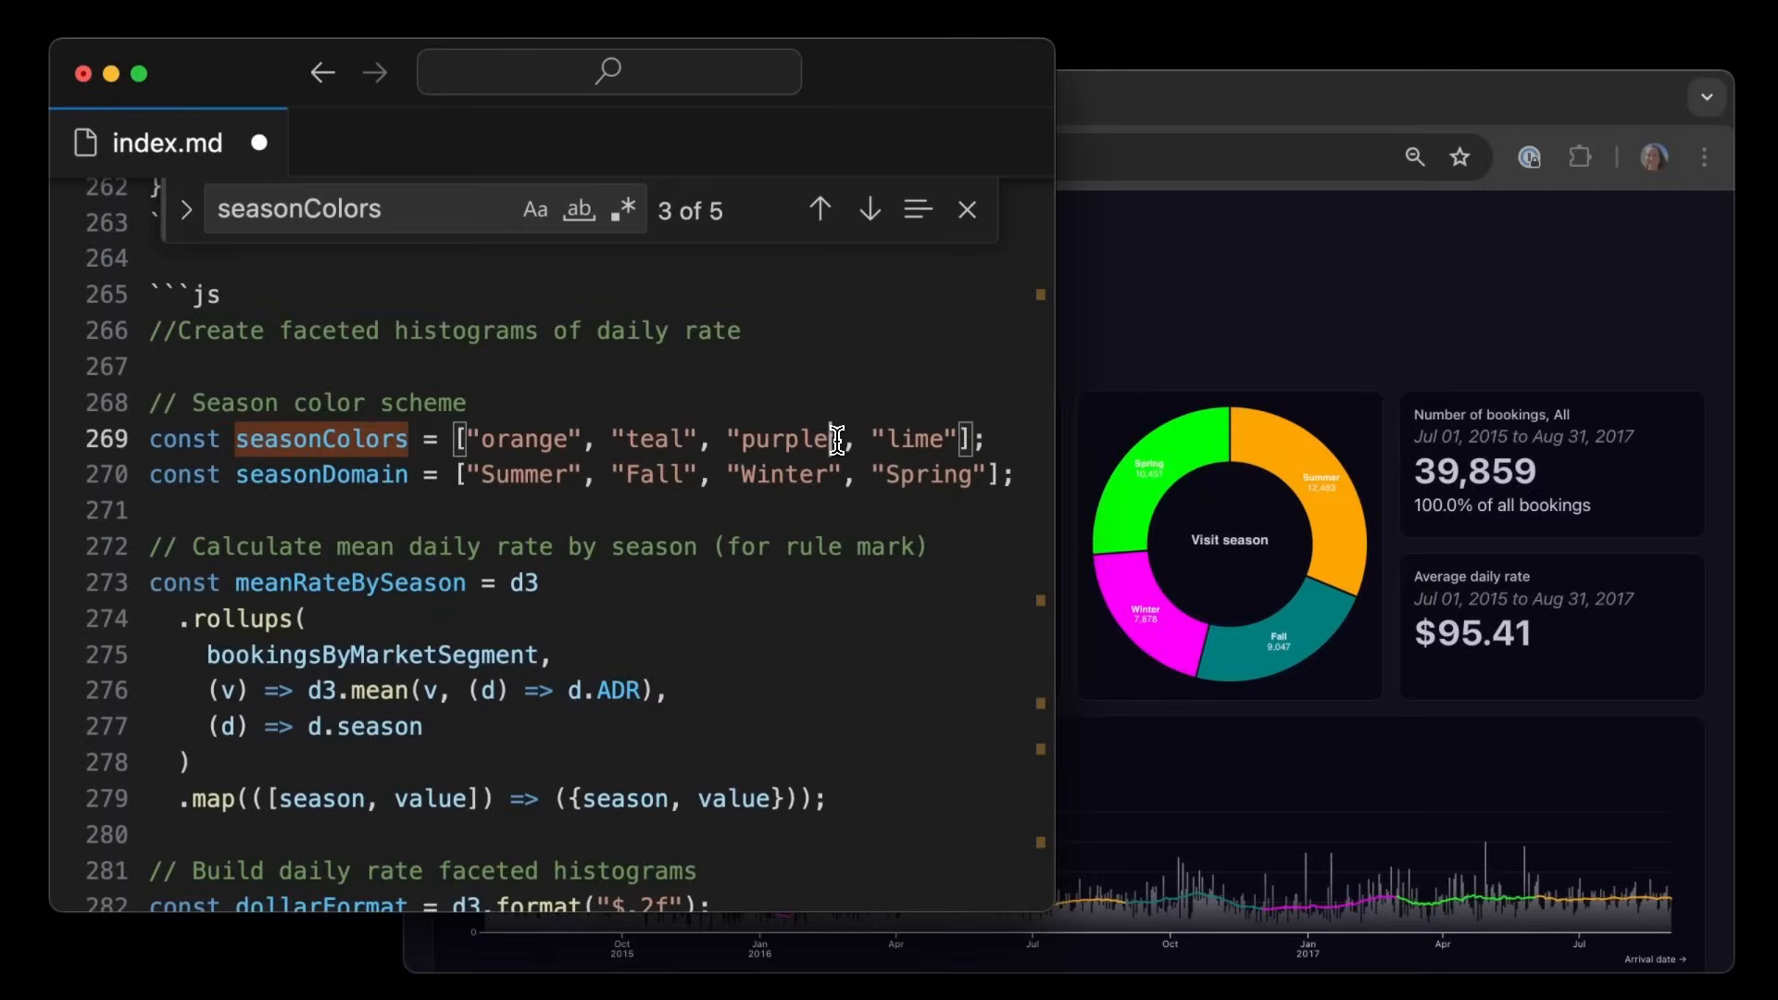
# Edit the seasonColors array in index.md to orange, teal, purple and lime
pyautogui.click(1198, 754)
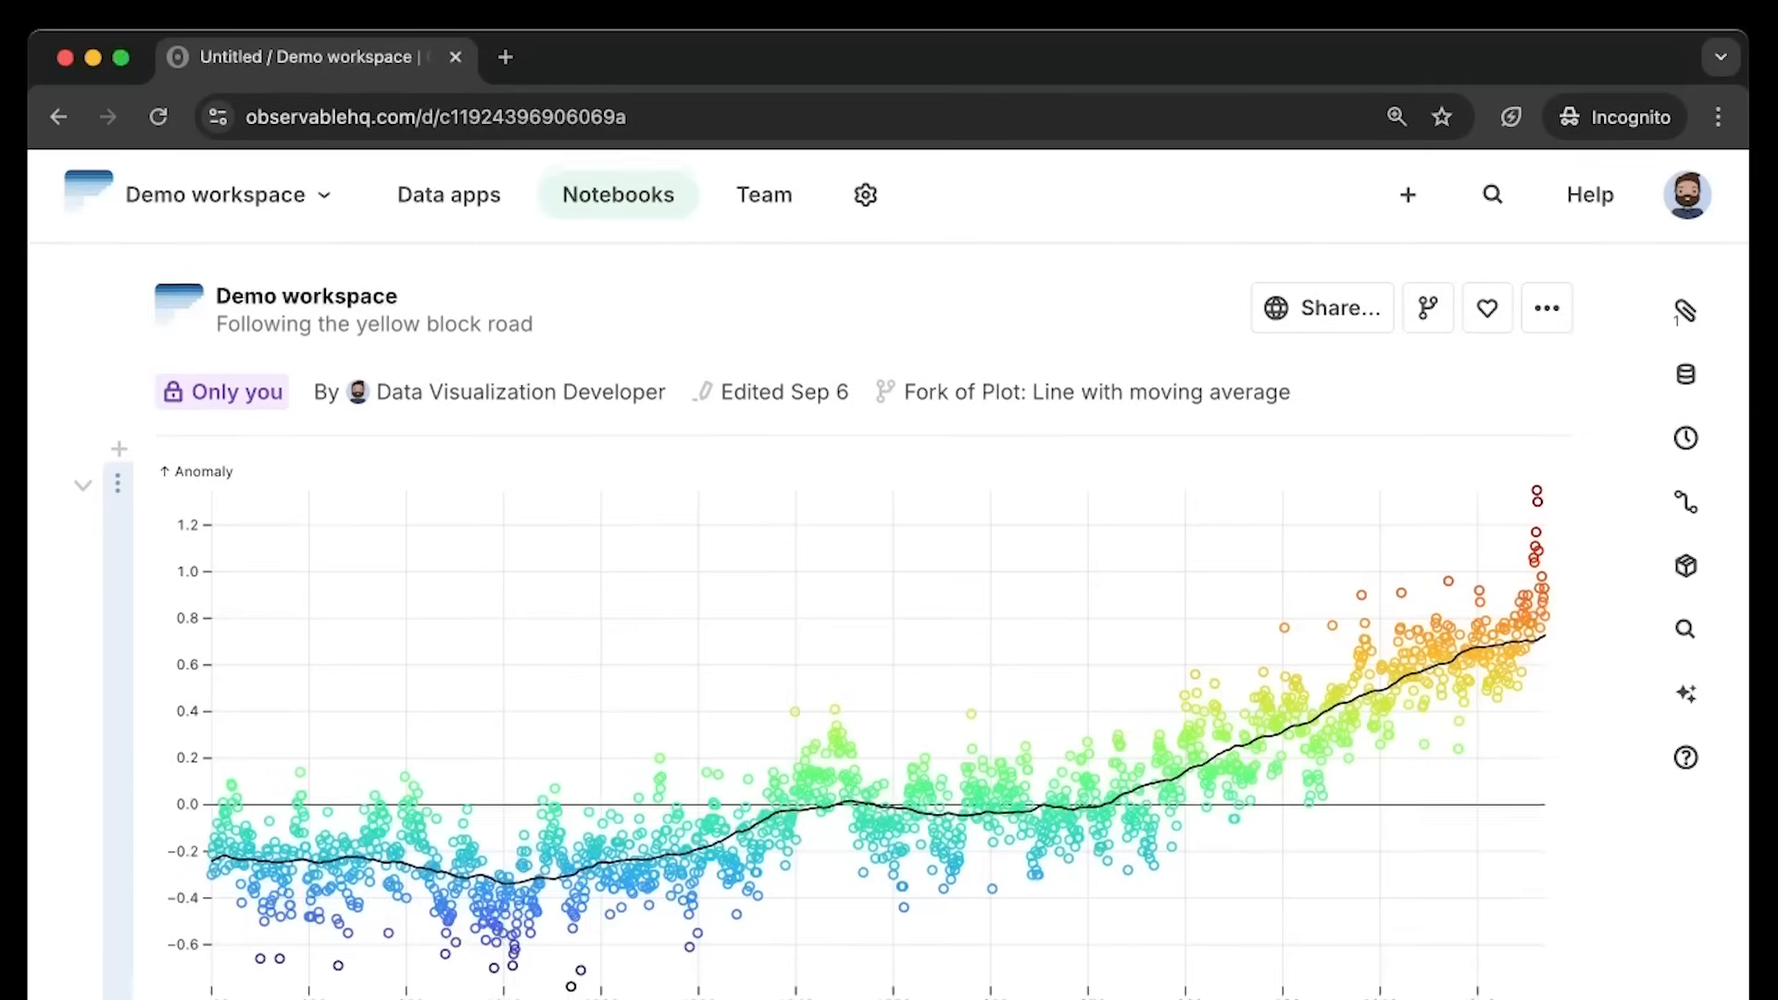
# Give the anomaly plot scheme "BuRd", a Plot.frame(), and windowY 30
pyautogui.scroll(-3)
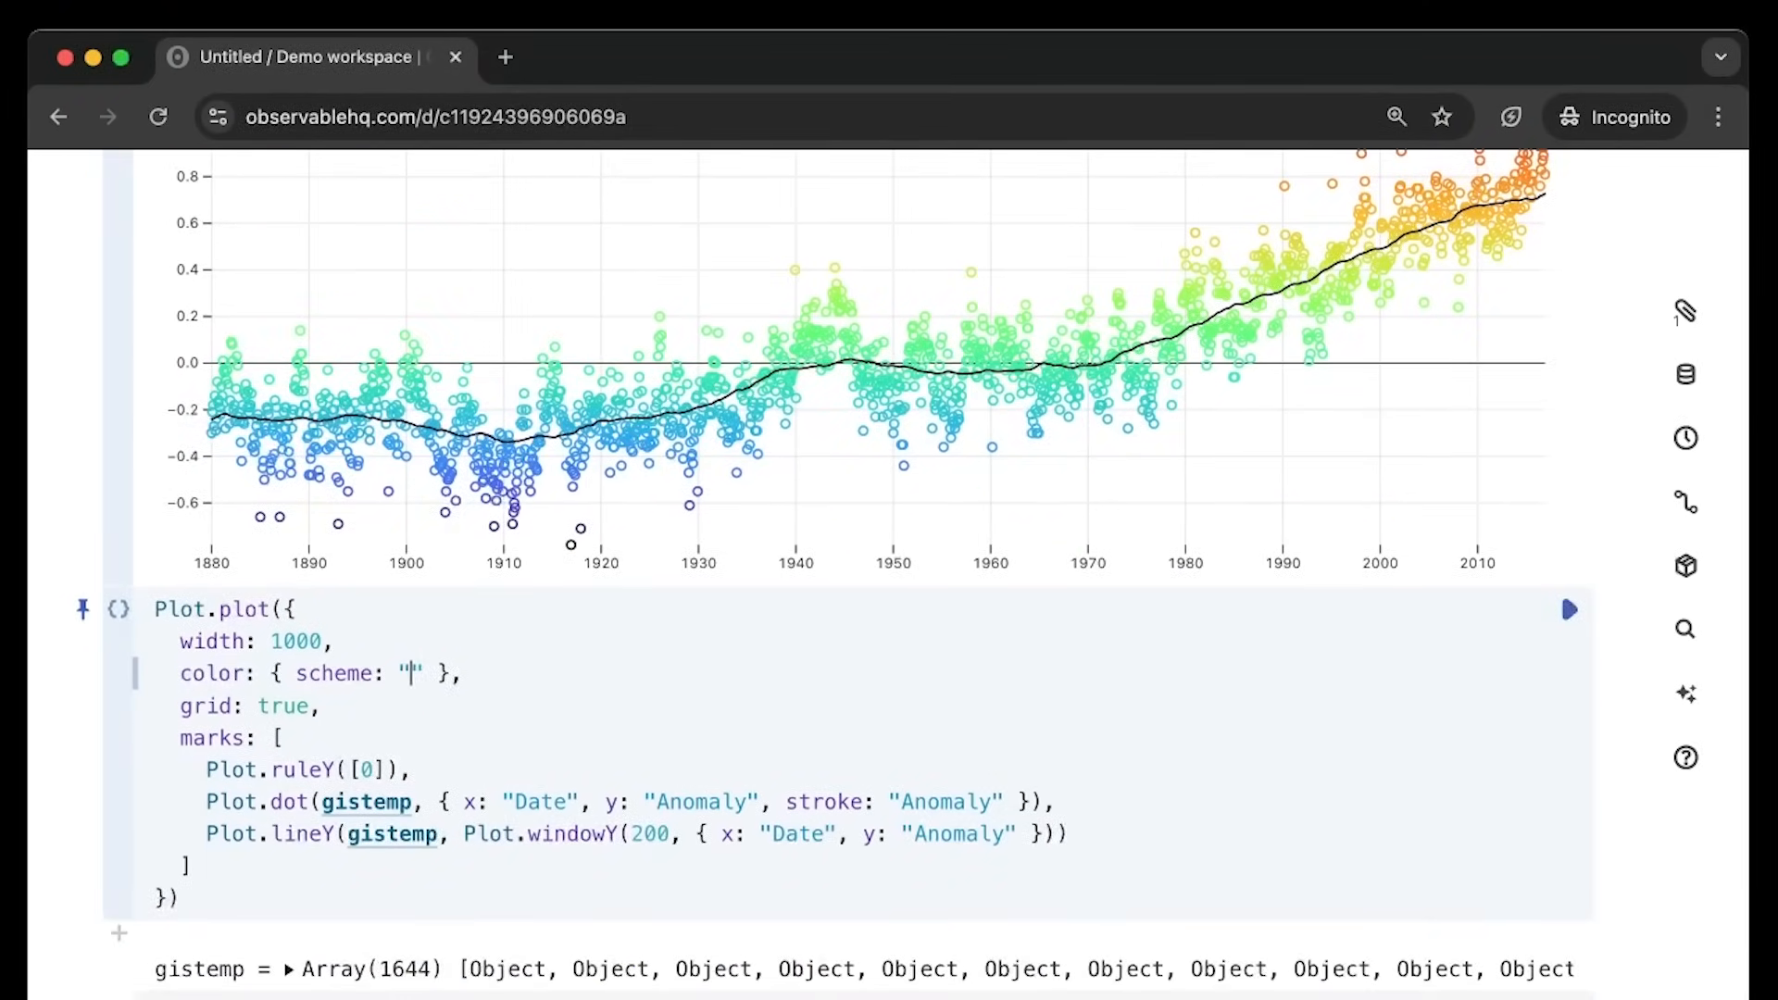
pyautogui.write('Plot.frame(),')
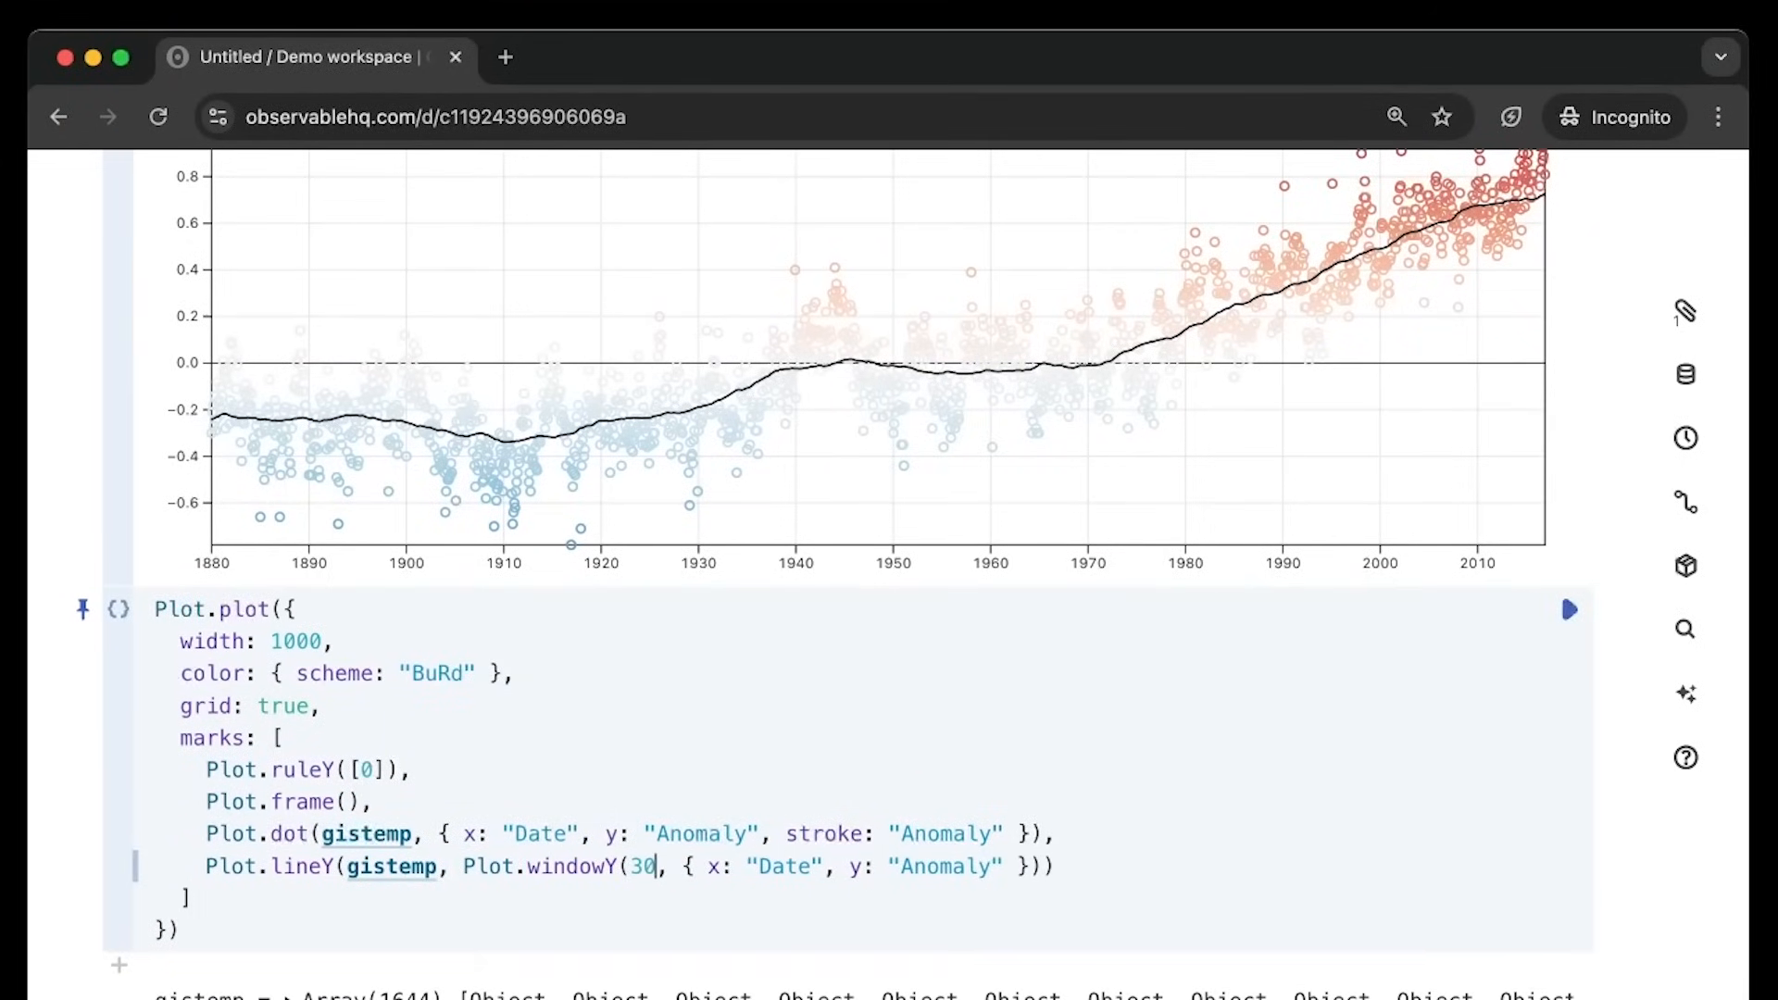
pyautogui.click(1191, 315)
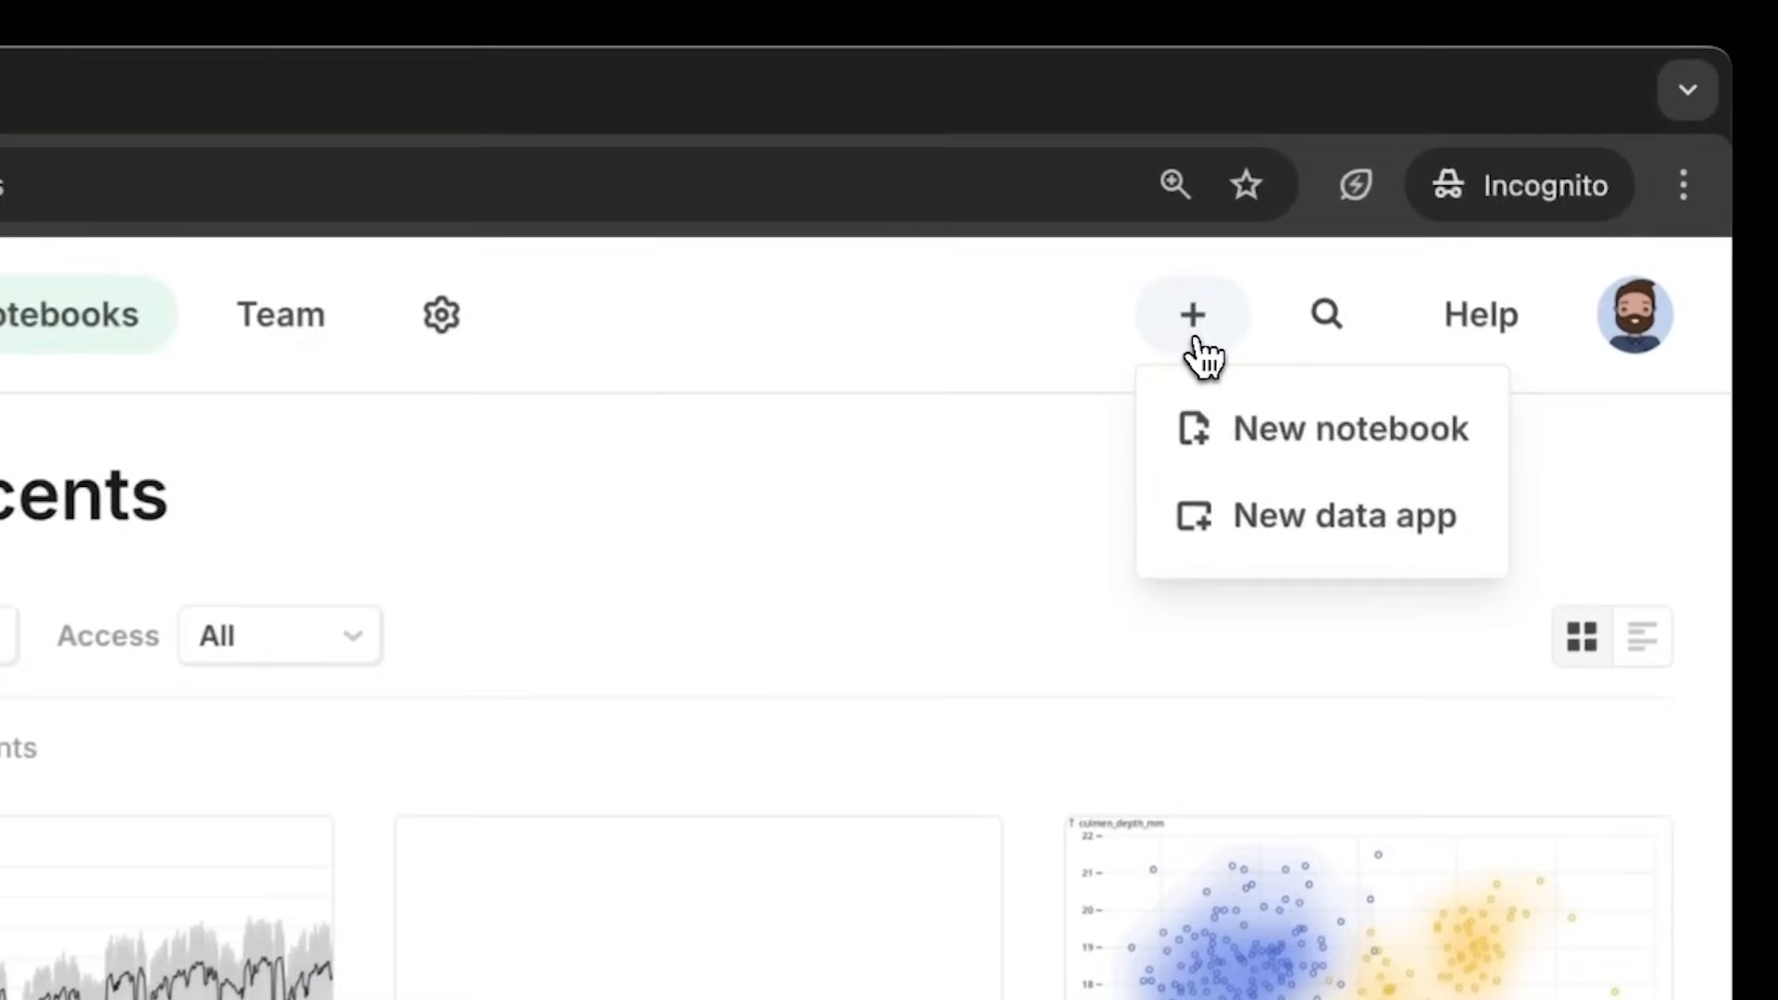
# Create a new notebook and title it Exploratory charts
pyautogui.click(1350, 427)
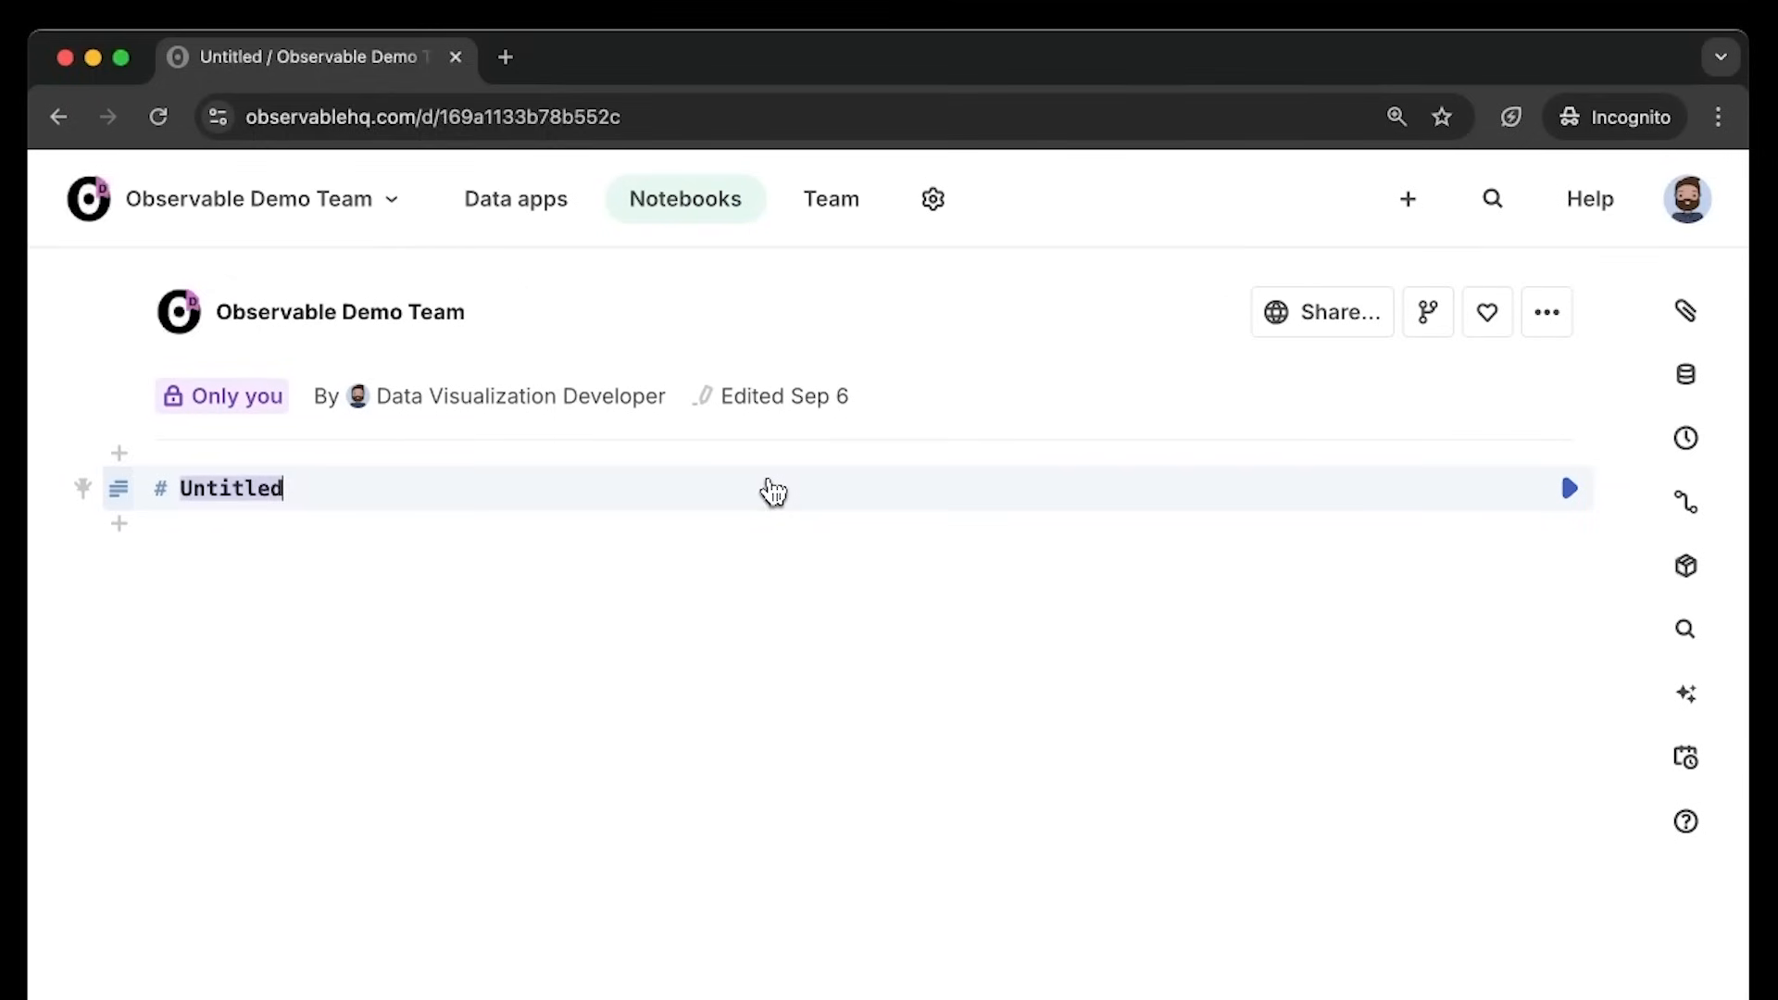
pyautogui.write('Exploratory charts')
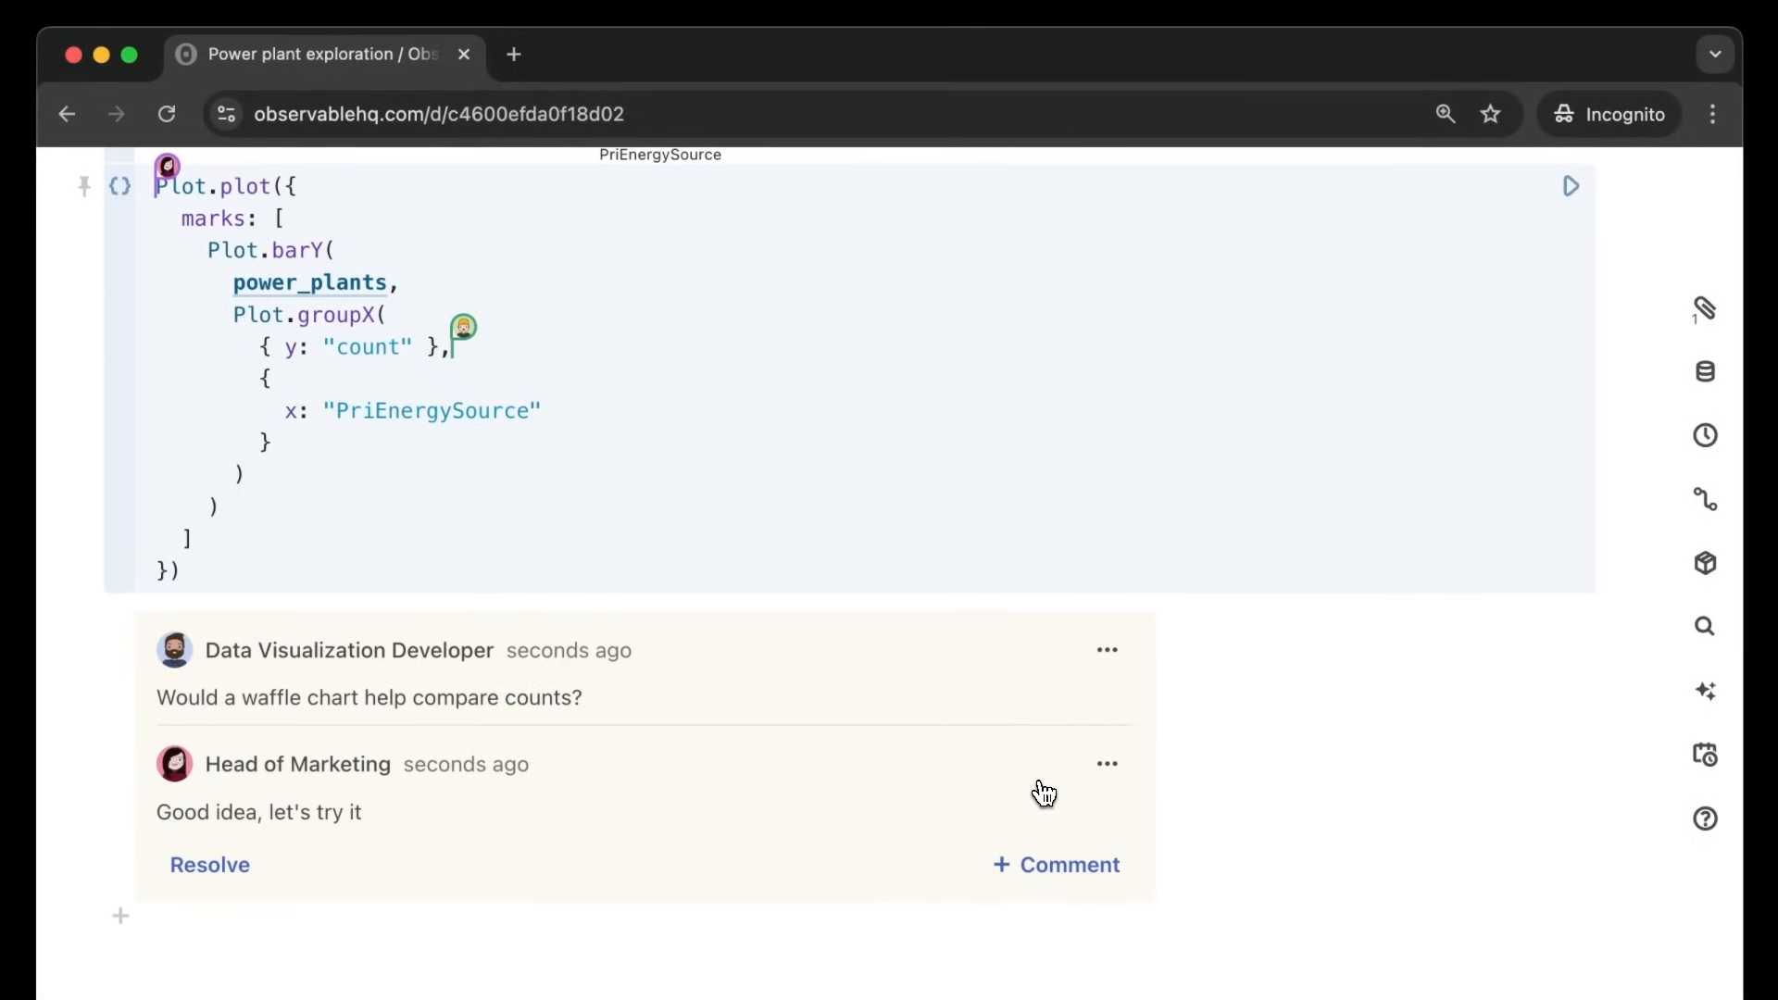
# Change barY to waffleY with fill UtilityID, rx 100%, multiple 10, and a color option
pyautogui.write('waffleY')
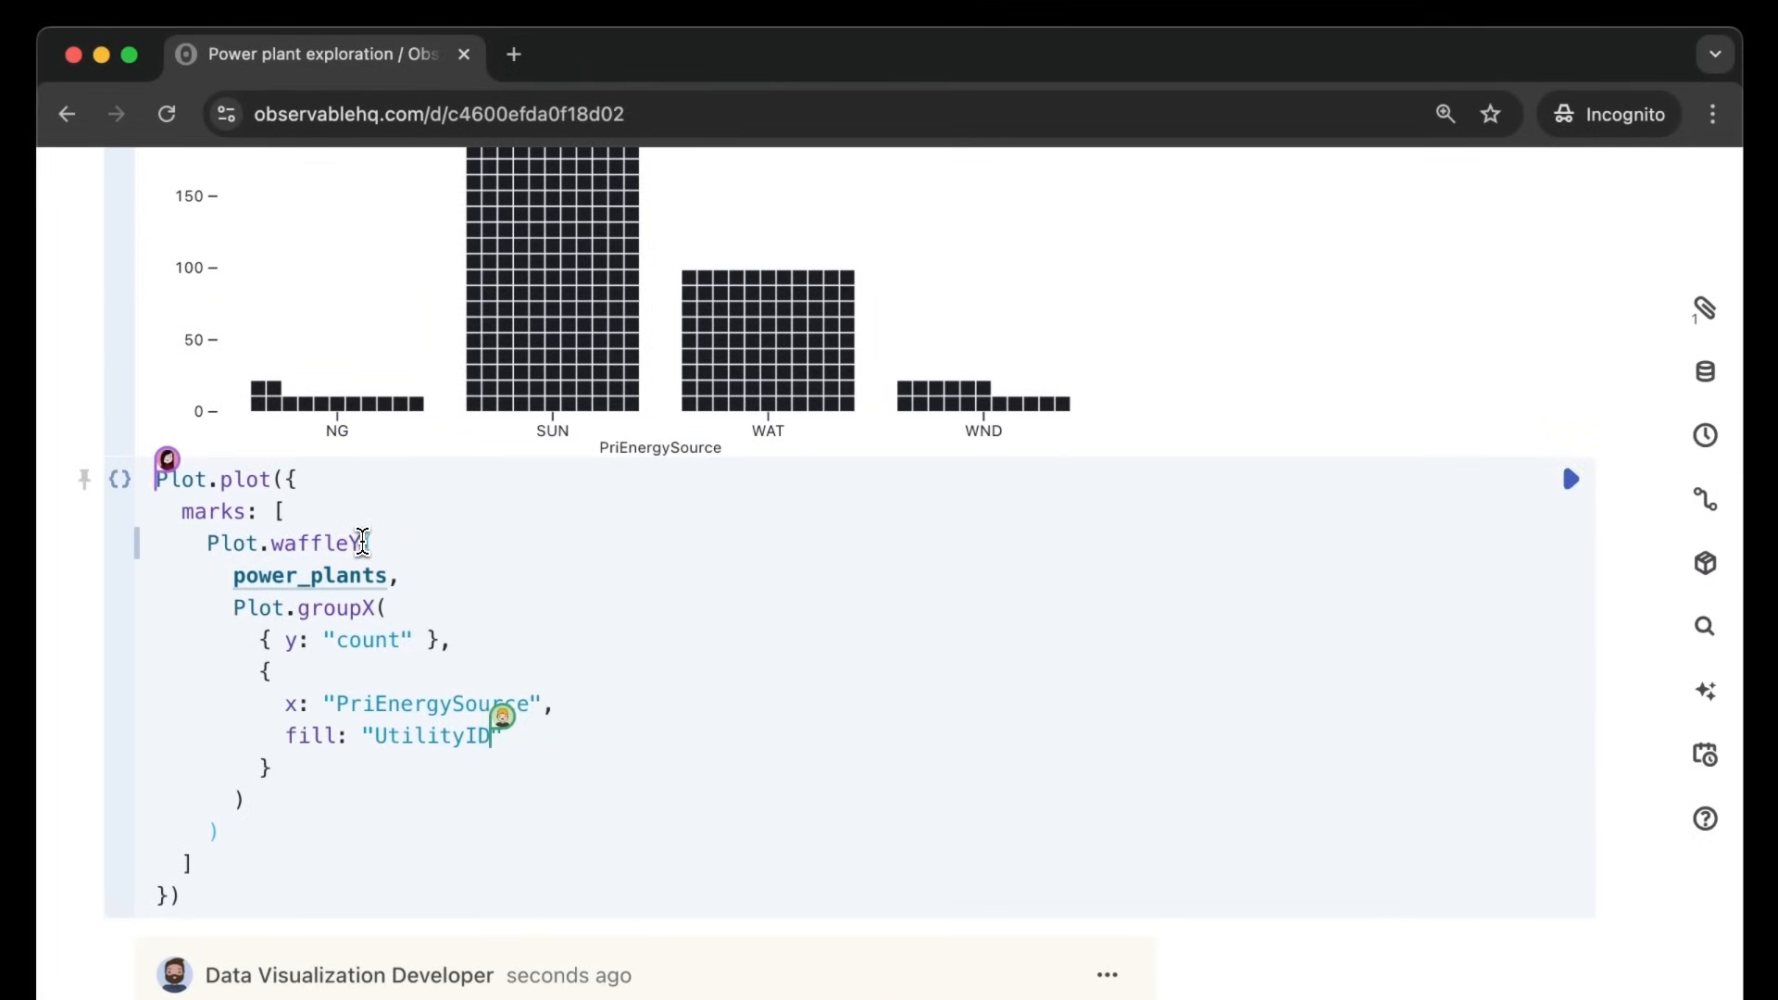
pyautogui.write('co')
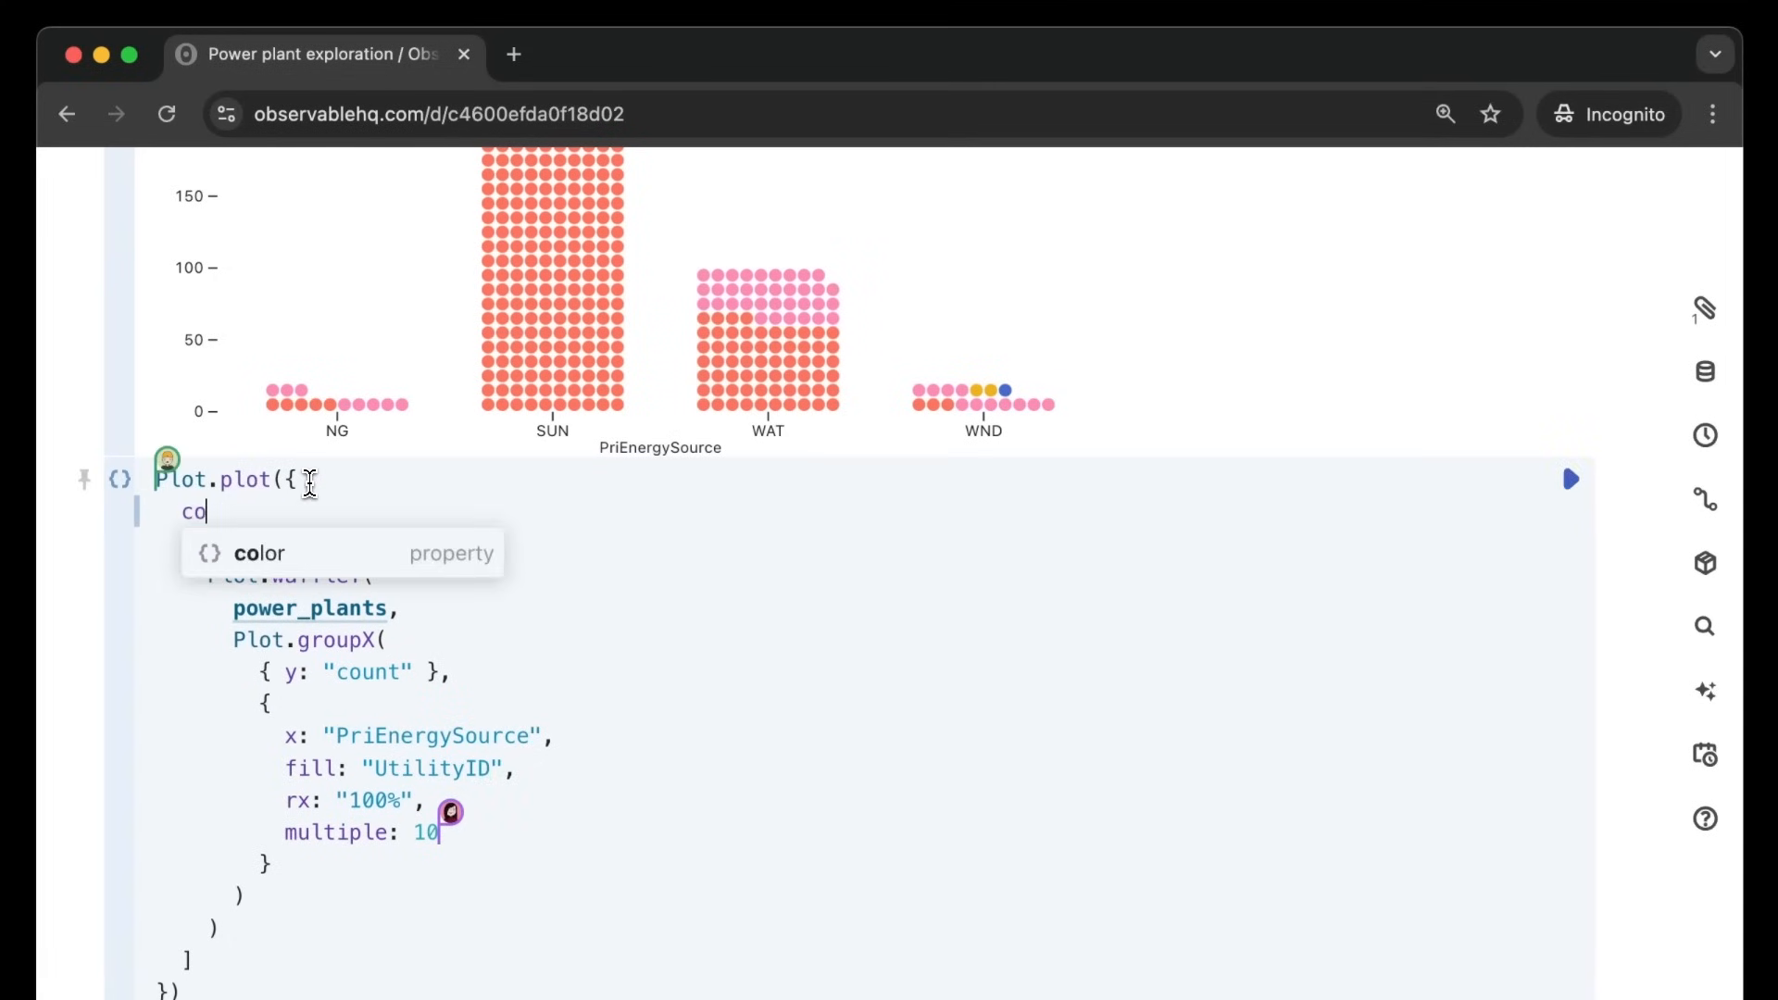